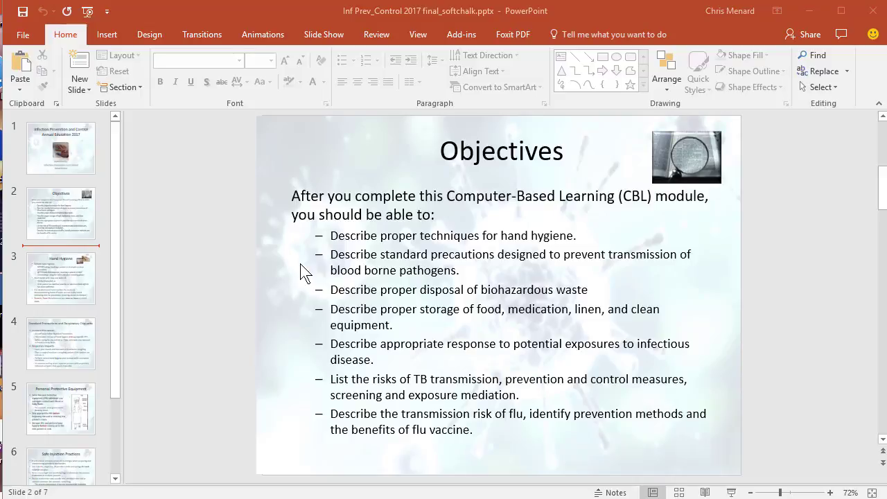
mouse_move(312, 269)
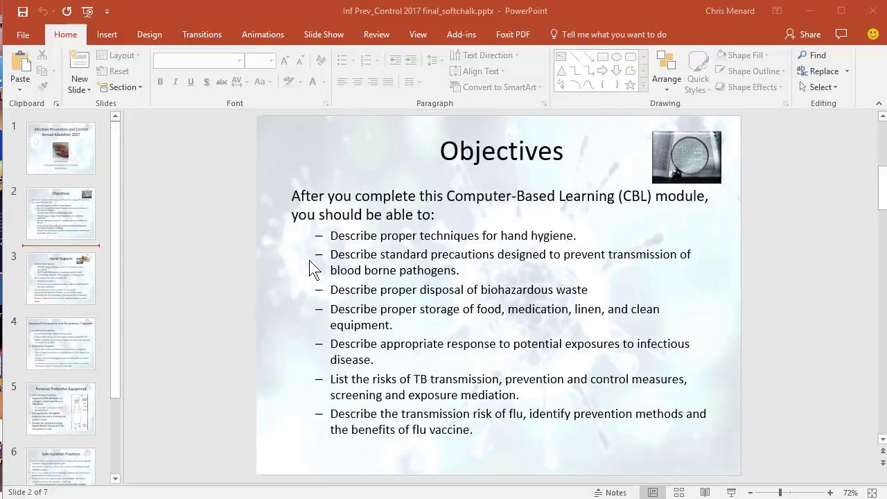
mouse_move(377, 248)
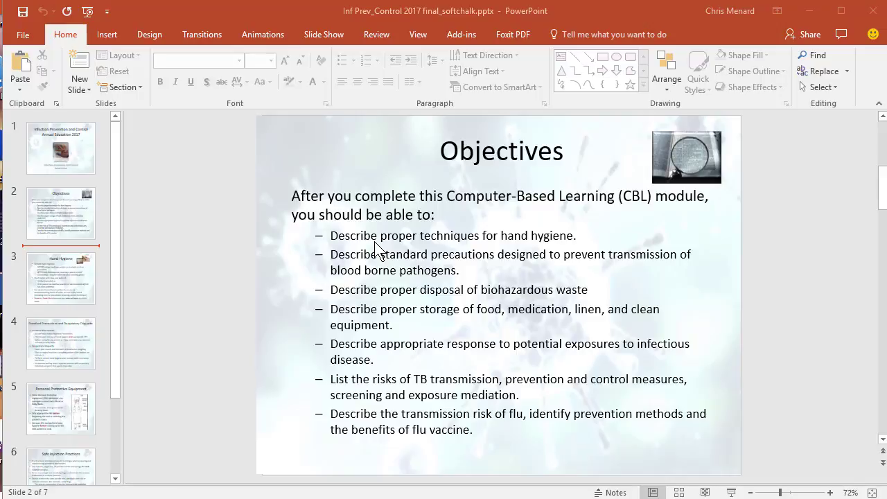
mouse_move(125, 252)
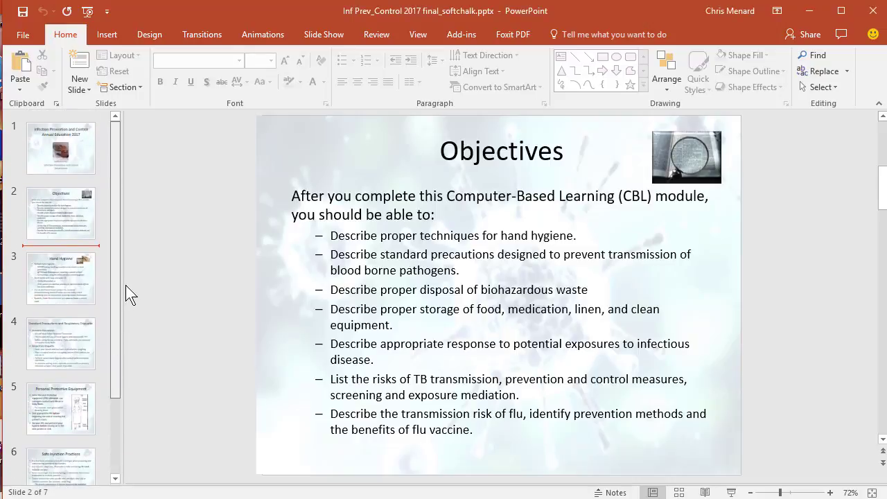
mouse_move(199, 251)
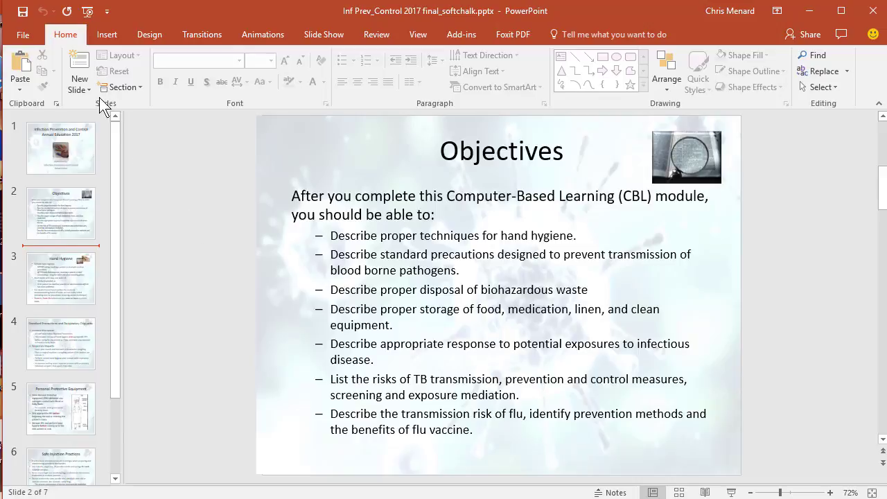
- Begin Save As to Documents for the infection-control deck and show the file-type choices
left_click(22, 33)
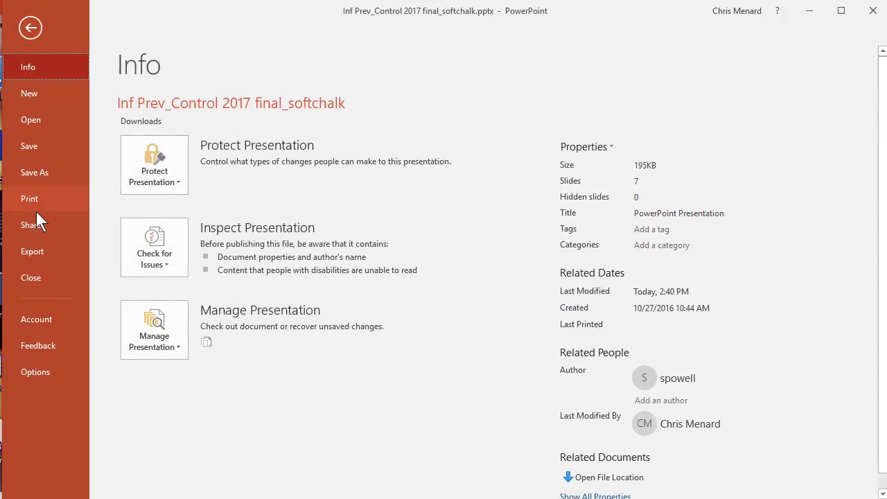
left_click(33, 172)
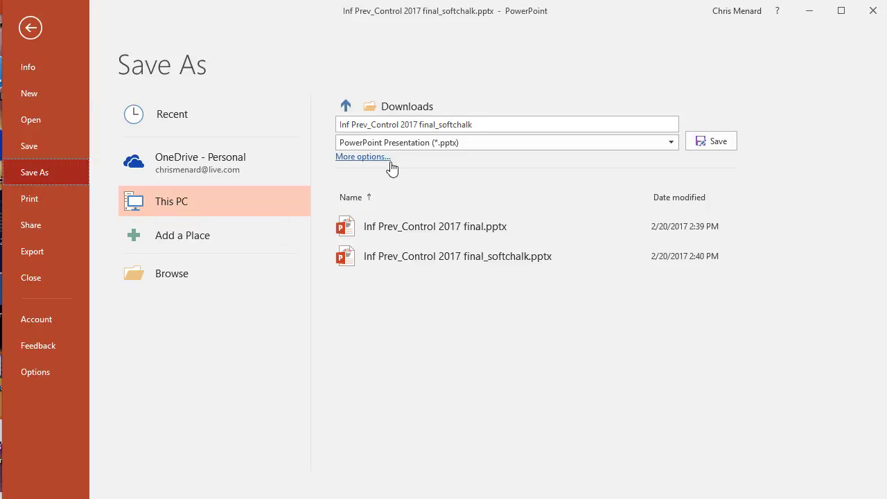
left_click(346, 105)
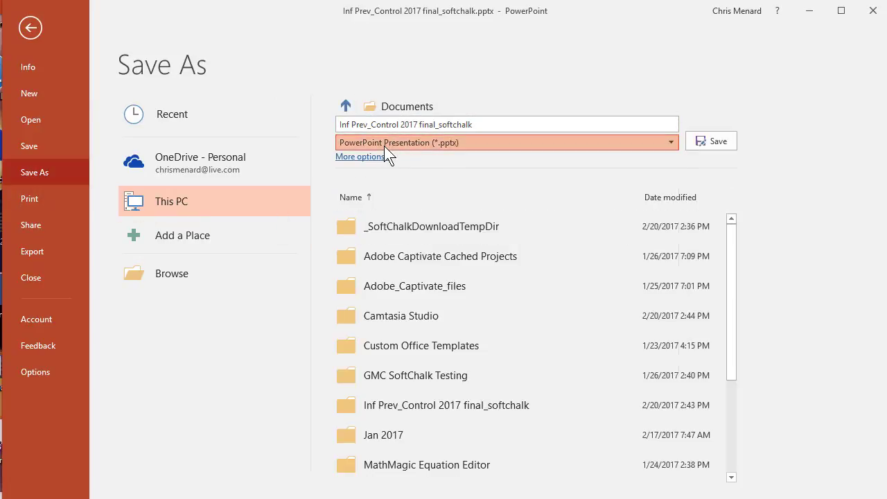
left_click(506, 142)
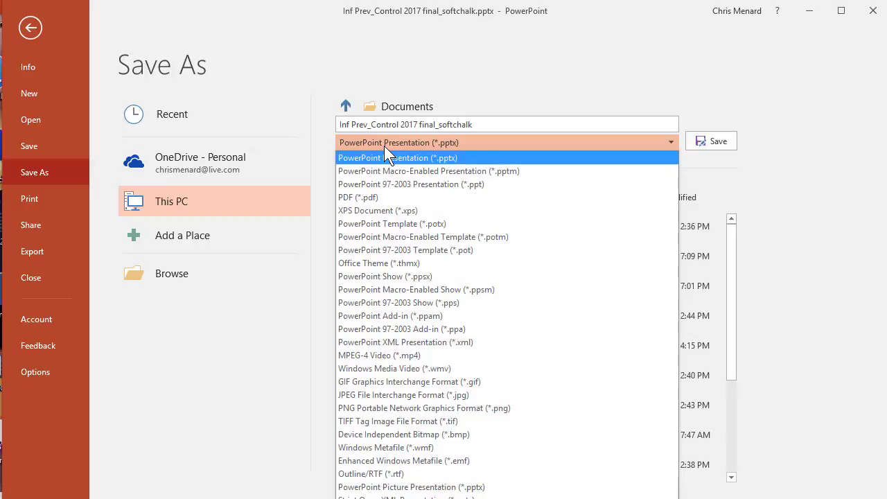
mouse_move(380, 394)
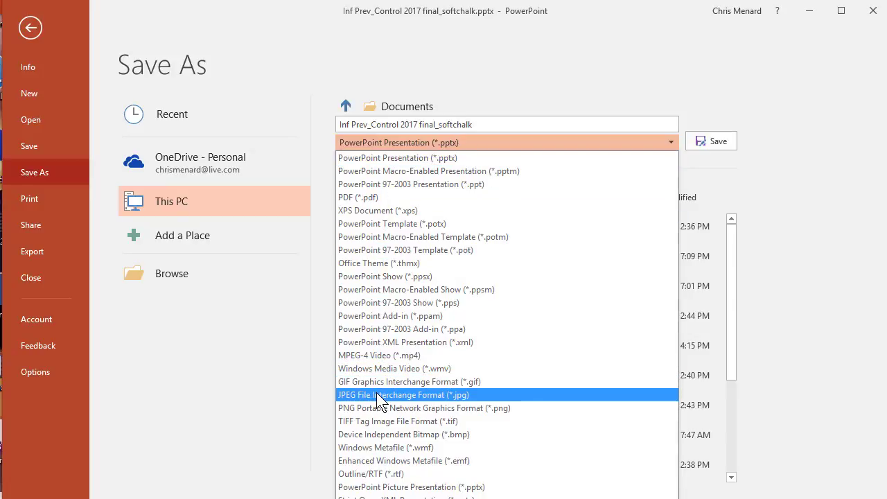
- Save all slides as JPEG File Interchange Format images and confirm the export message
left_click(404, 394)
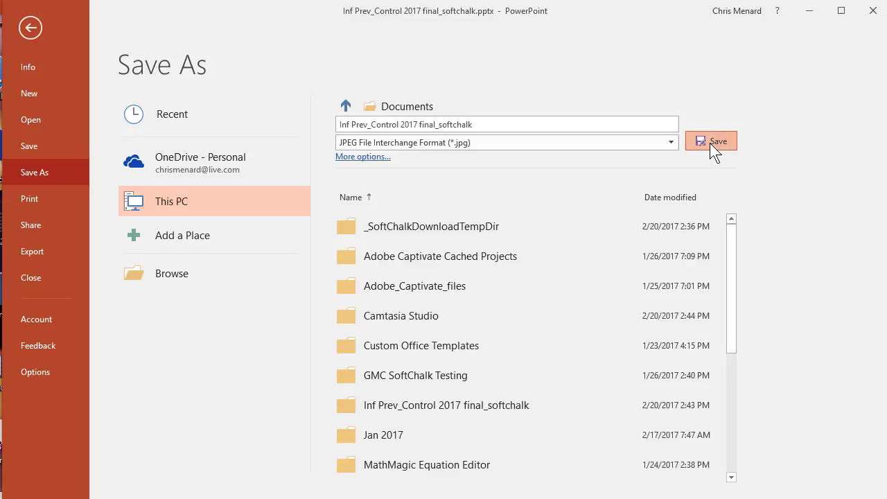
left_click(711, 141)
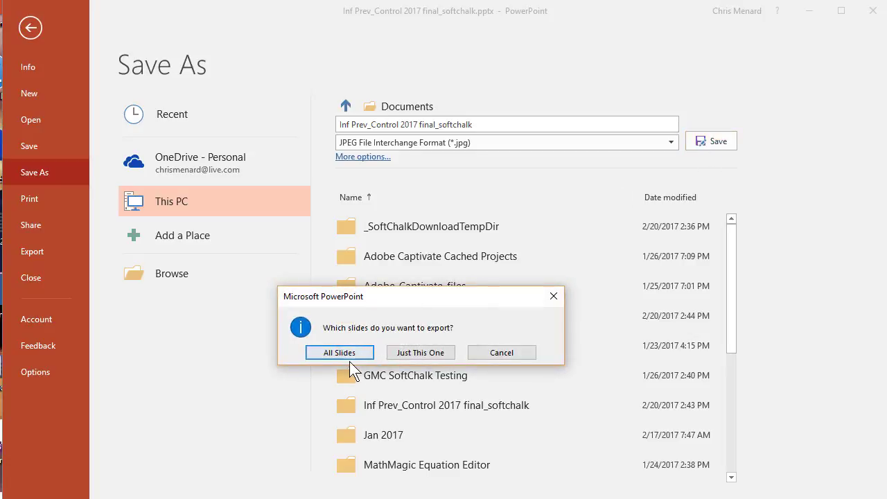
left_click(339, 352)
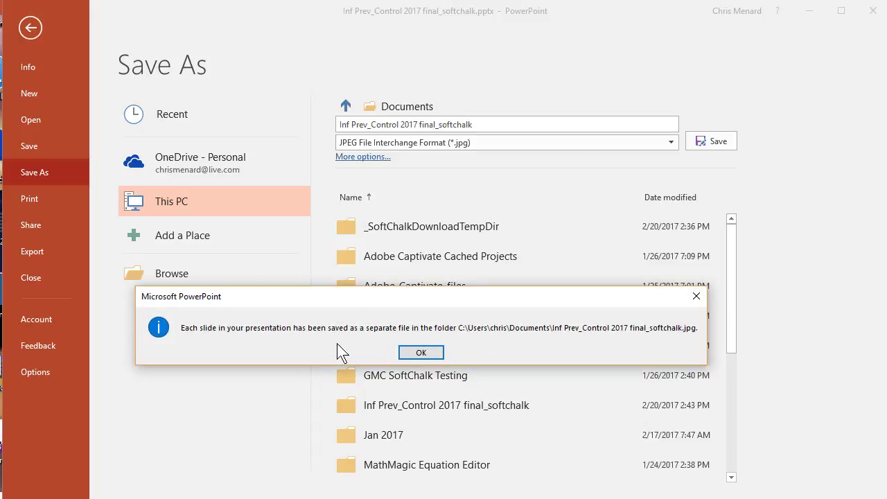
mouse_move(529, 340)
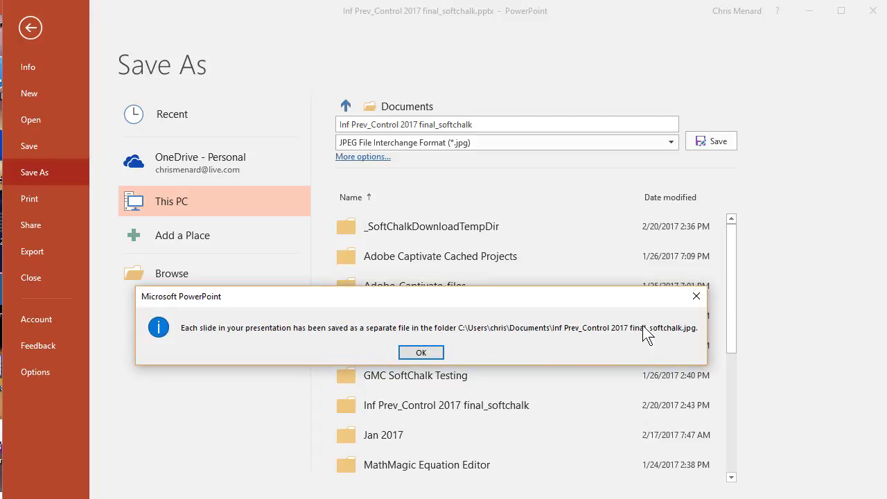
left_click(421, 352)
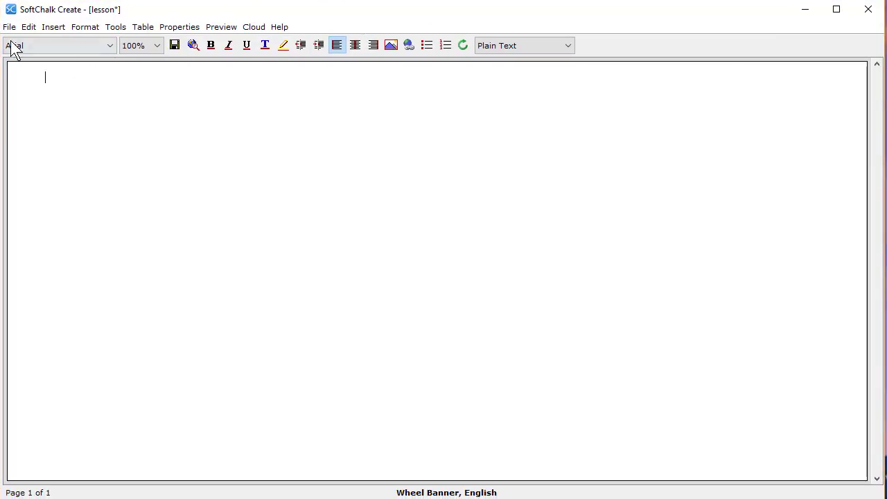
- Insert a Slideshow Activity into the lesson from the Insert menu
left_click(53, 26)
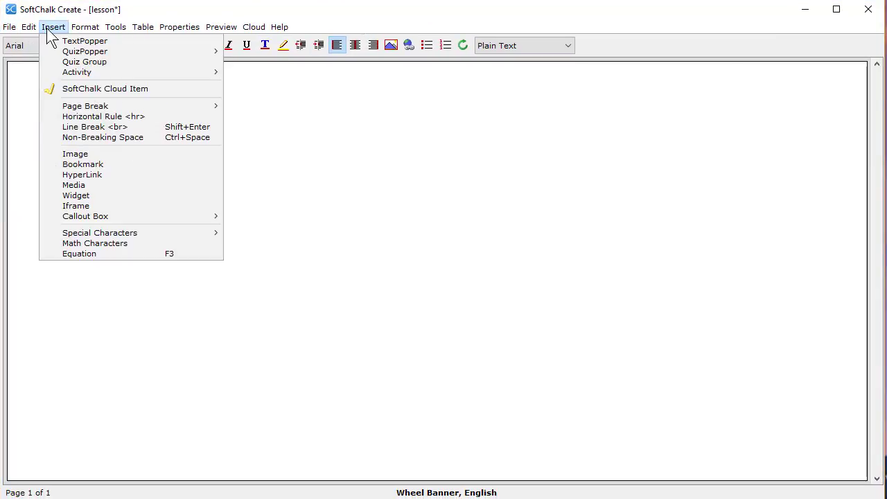
mouse_move(68, 64)
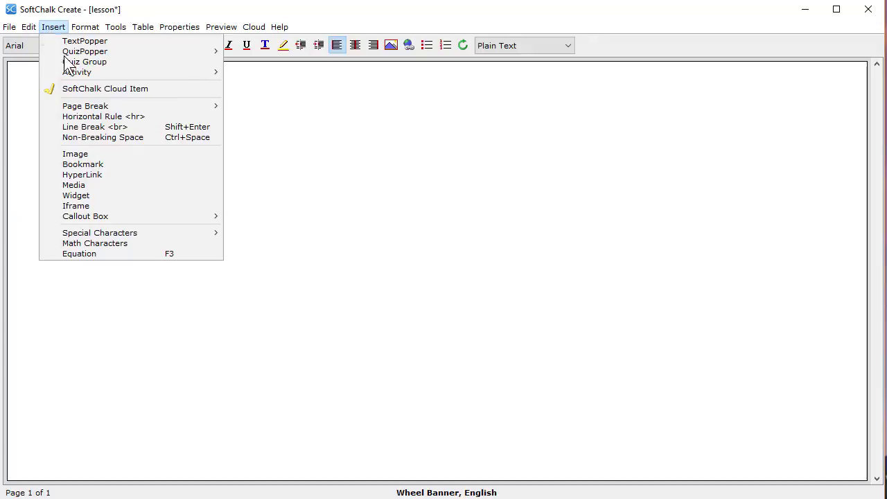
mouse_move(76, 72)
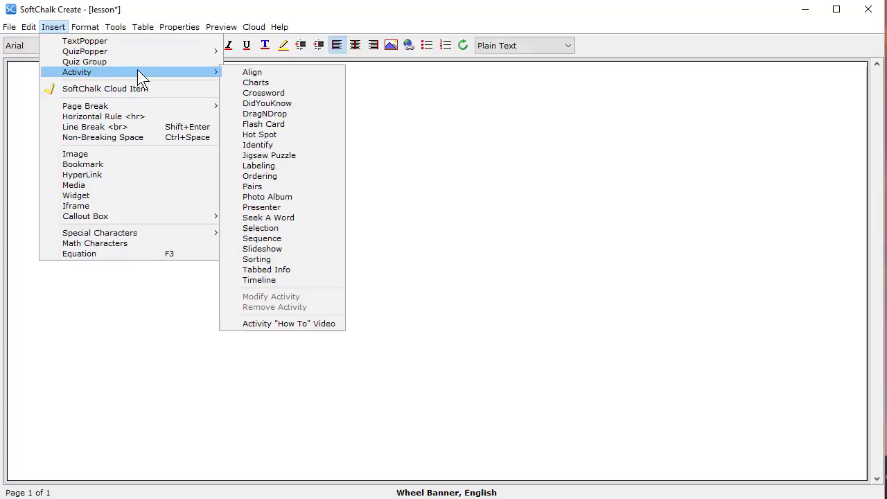
mouse_move(269, 155)
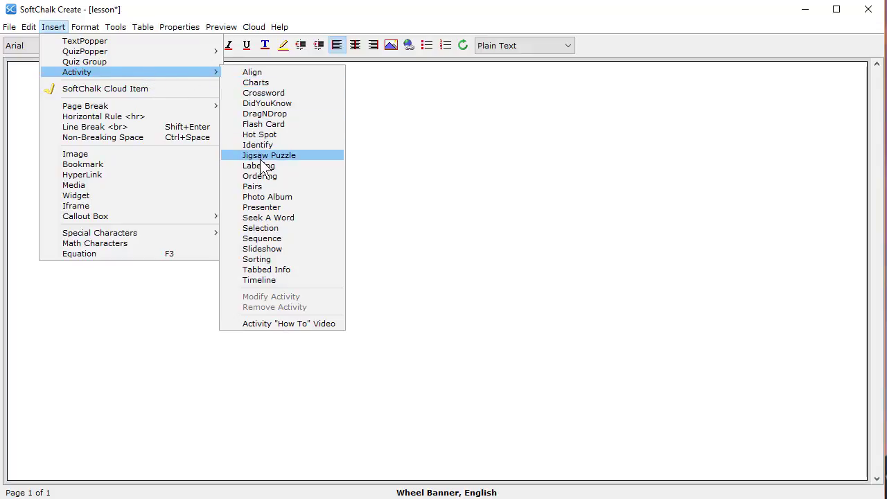
mouse_move(274, 128)
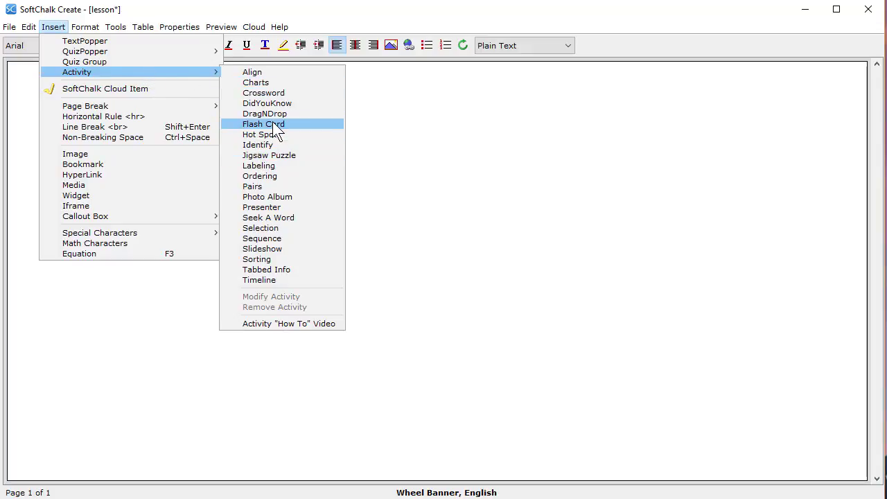
mouse_move(288, 249)
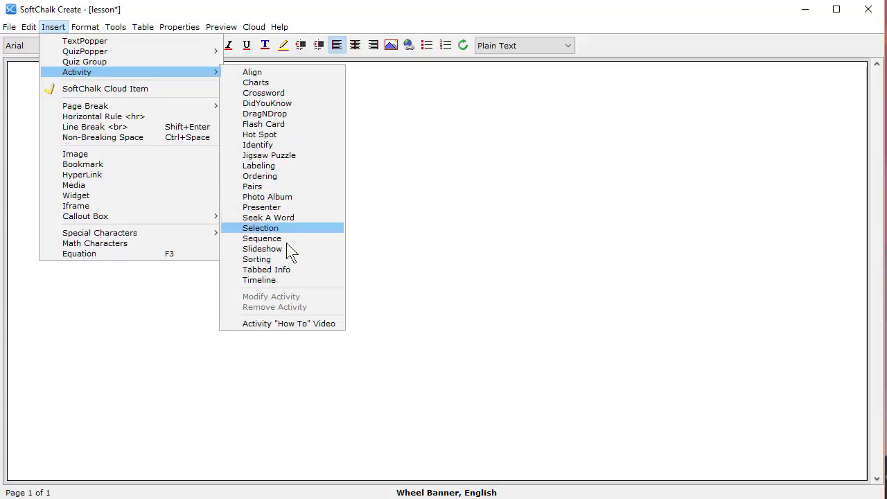
mouse_move(294, 225)
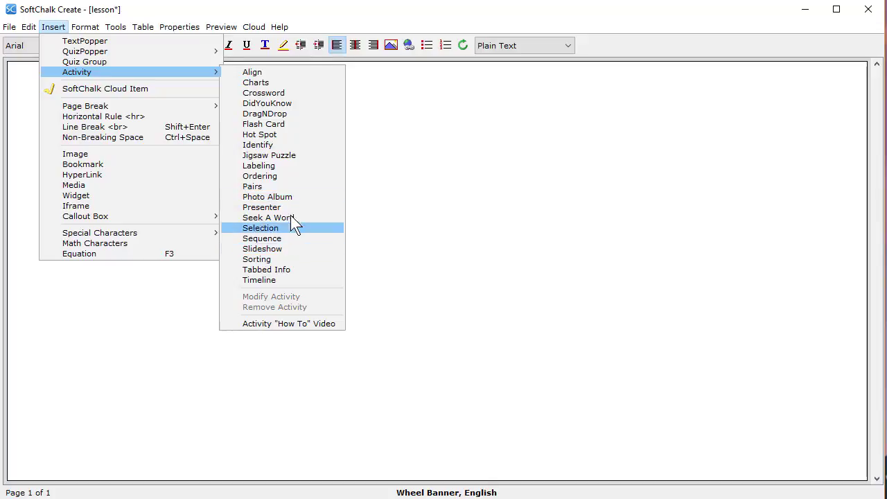
mouse_move(284, 248)
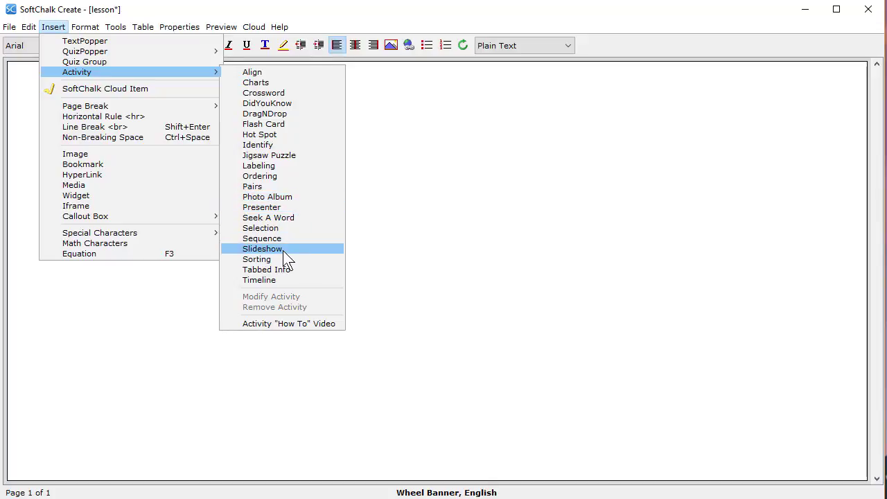
left_click(262, 248)
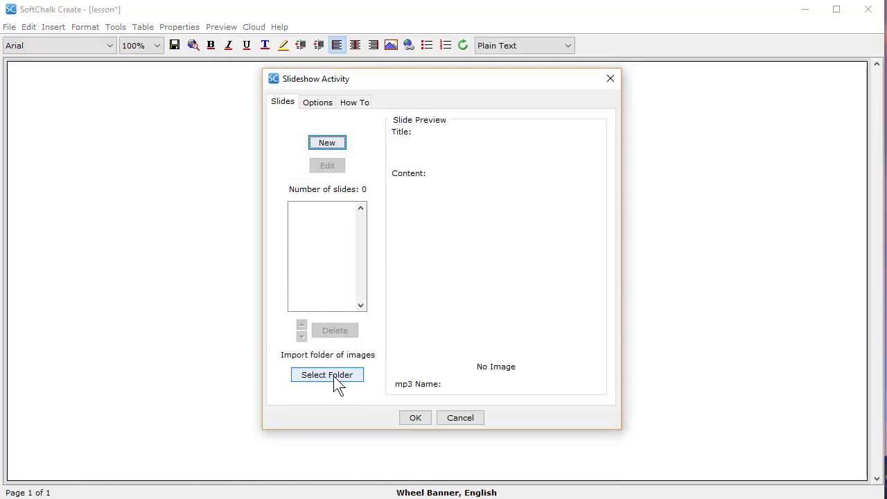
- Import the seven slide images from the exported folder, check one, and place the slideshow in the lesson
left_click(327, 374)
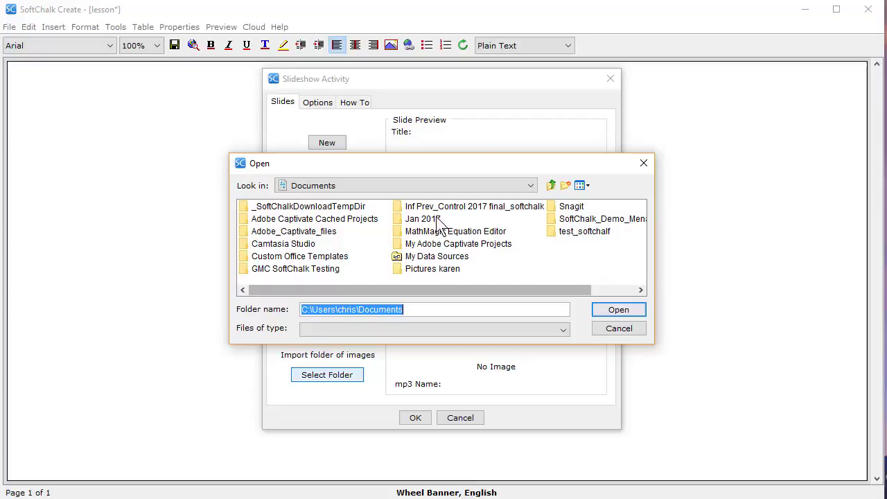
left_click(474, 205)
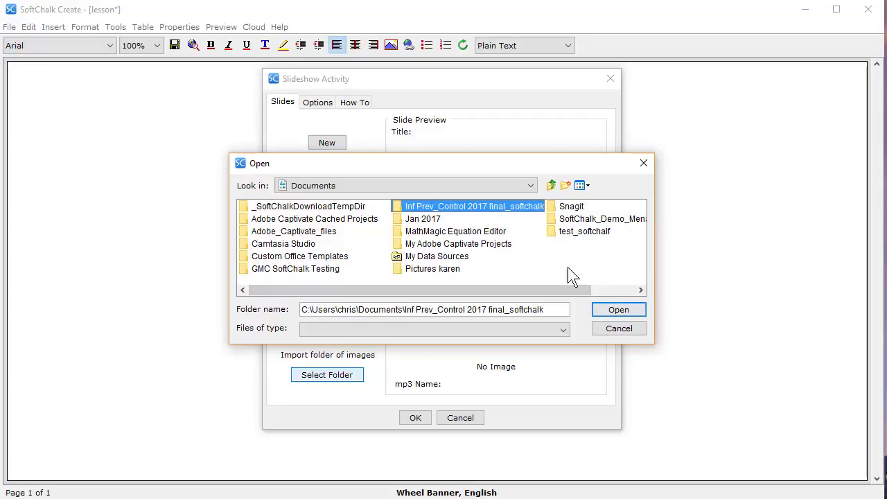
left_click(619, 309)
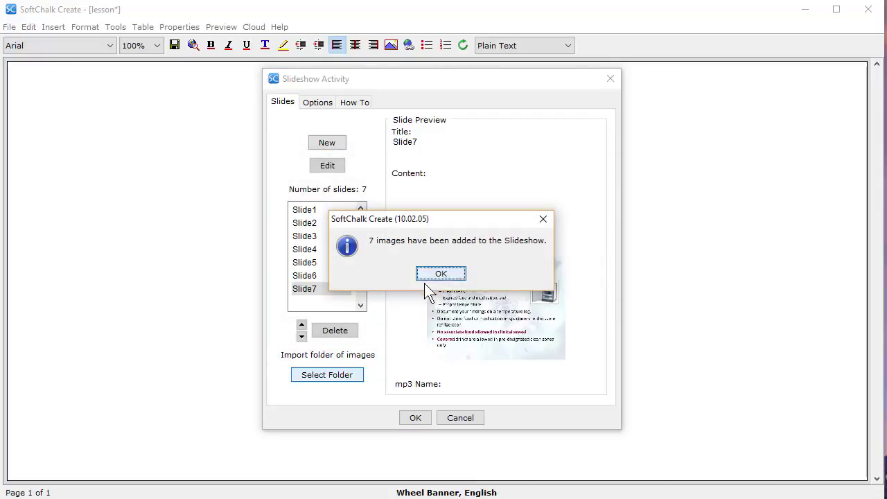
left_click(441, 274)
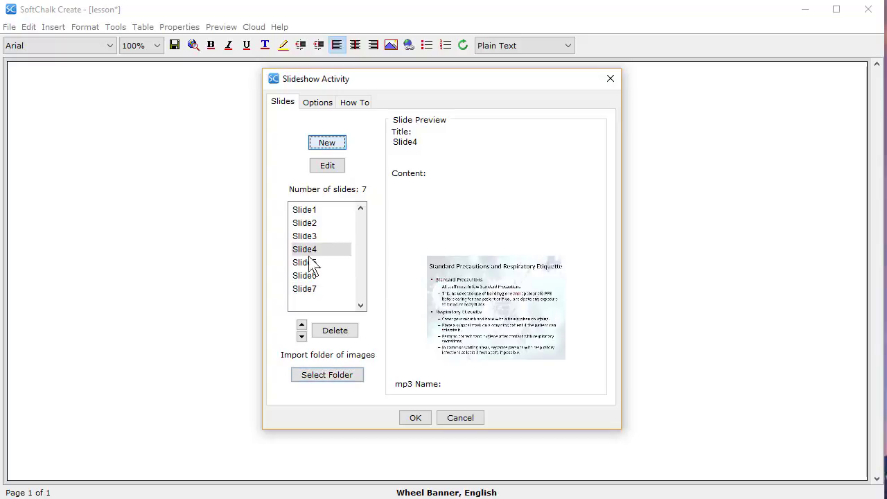
left_click(305, 236)
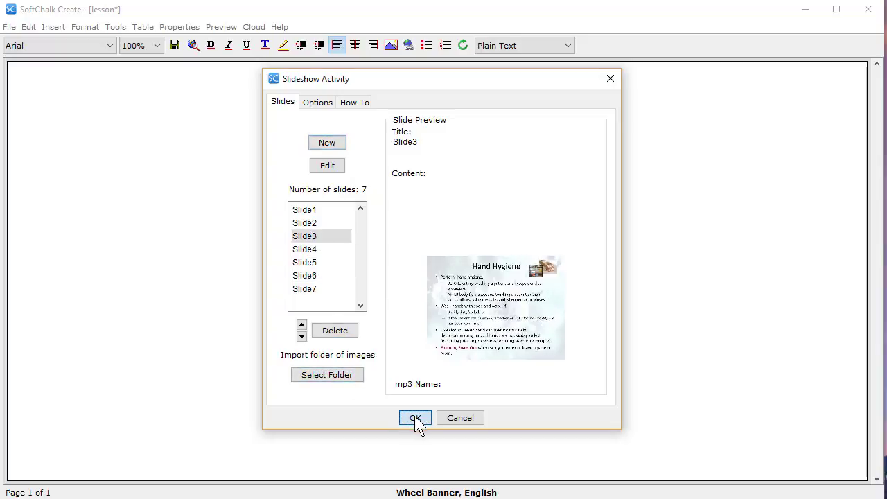
left_click(415, 417)
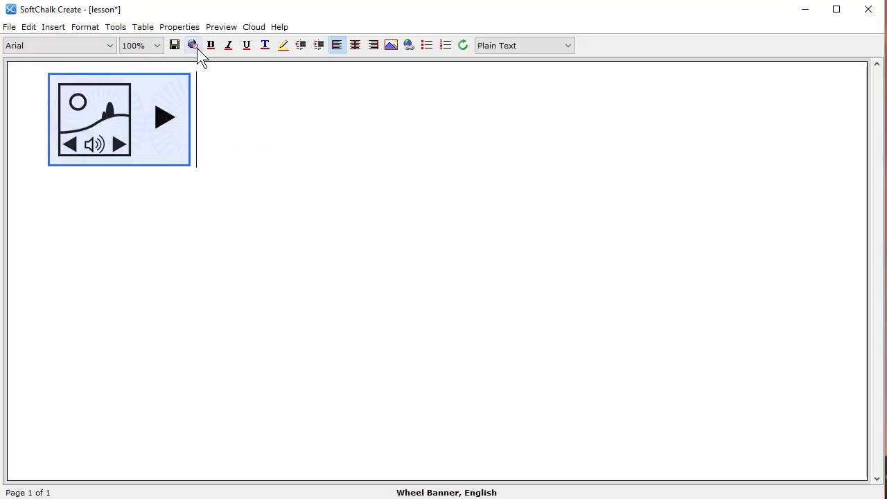
- Preview the lesson in the browser, answering Yes to save current changes
left_click(192, 44)
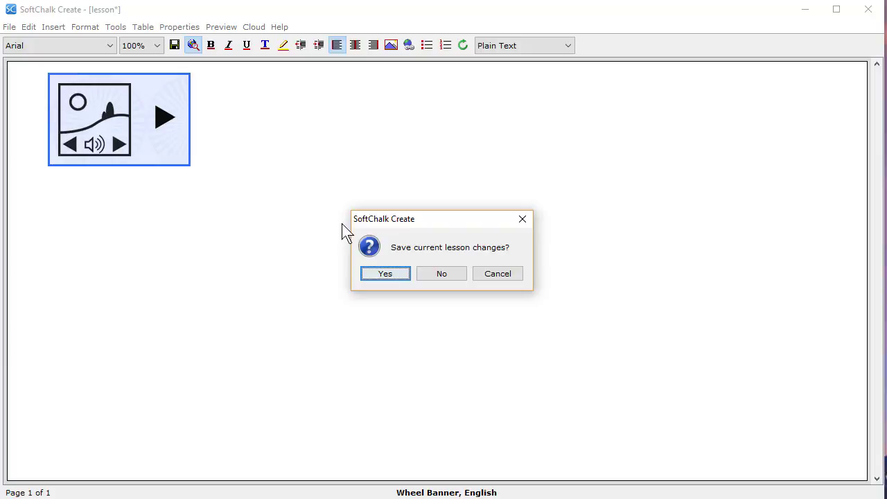
left_click(385, 273)
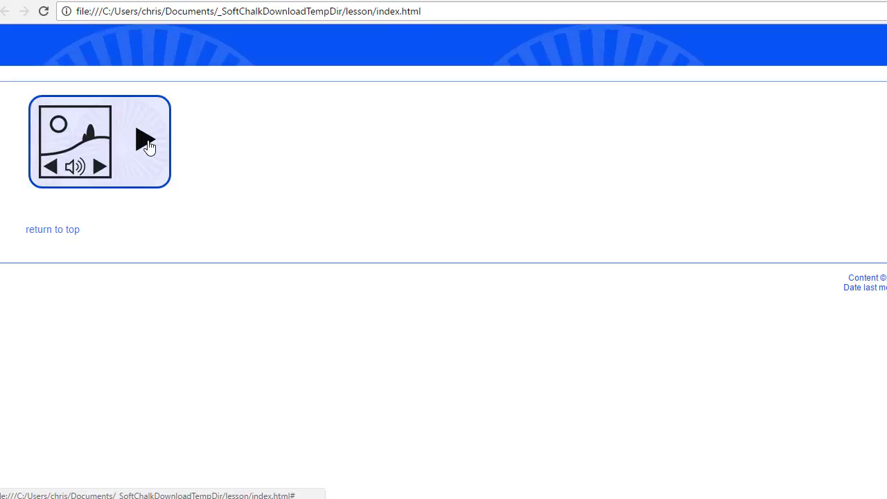
left_click(145, 139)
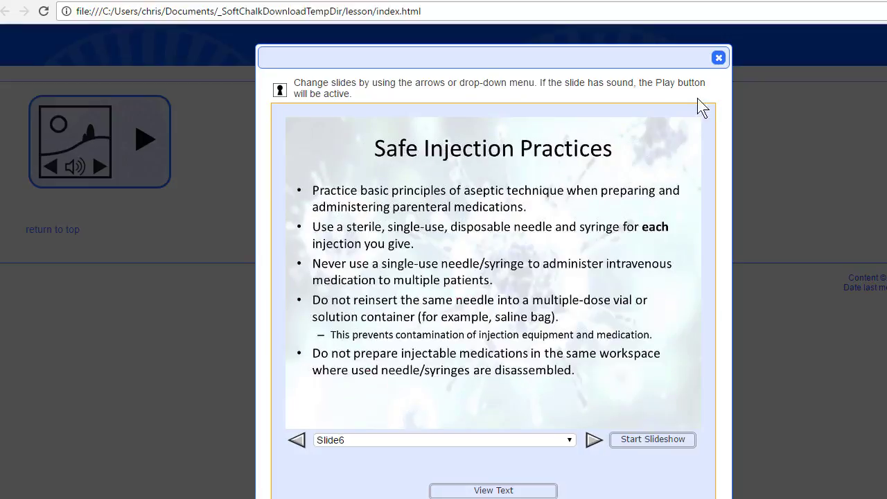
left_click(718, 57)
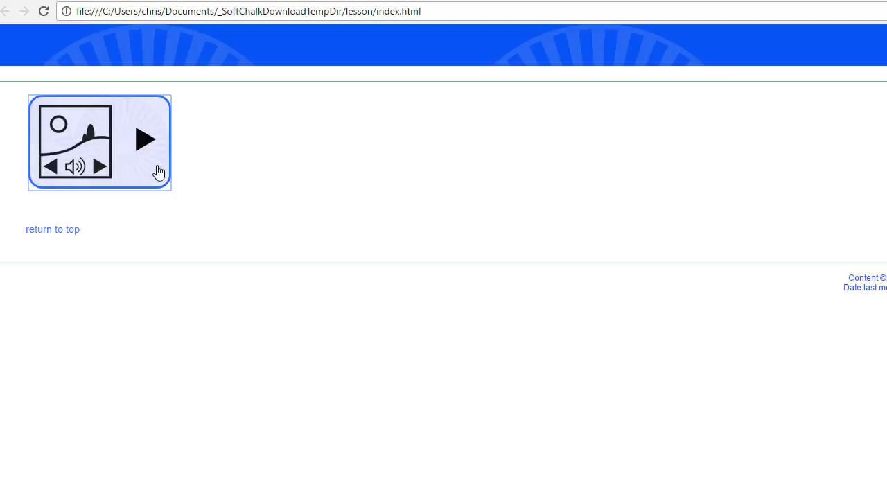
mouse_move(80, 94)
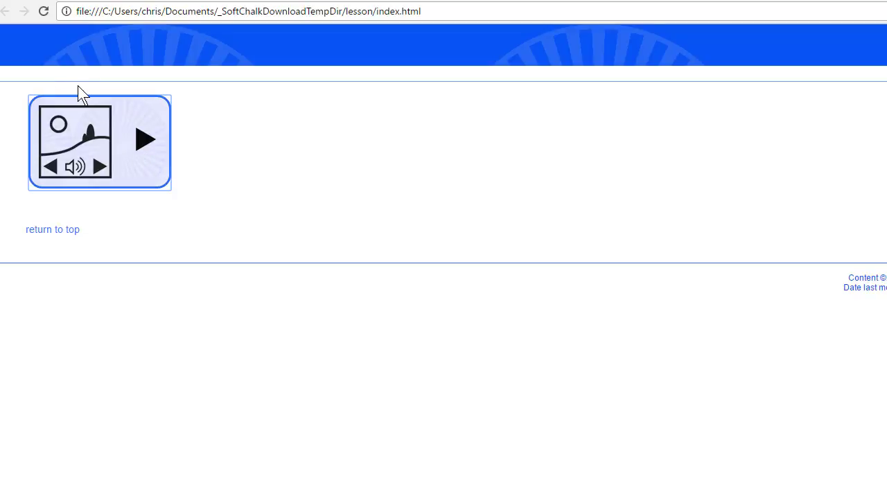
mouse_move(123, 96)
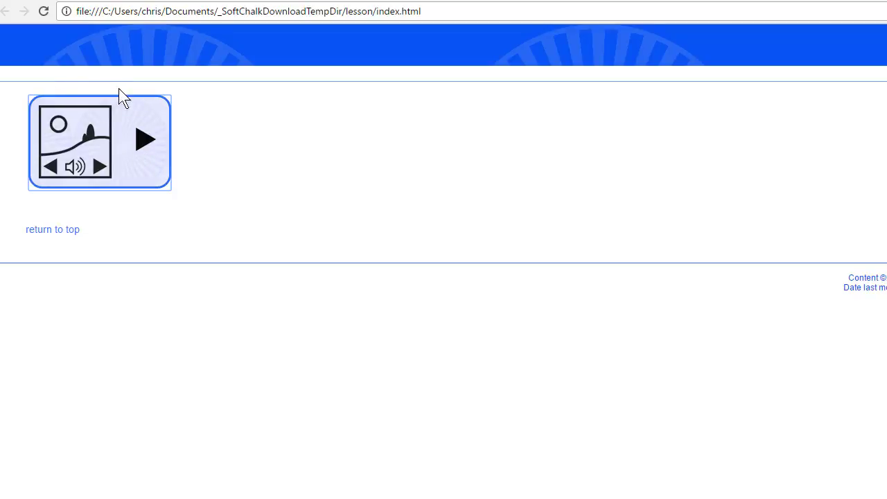
mouse_move(146, 139)
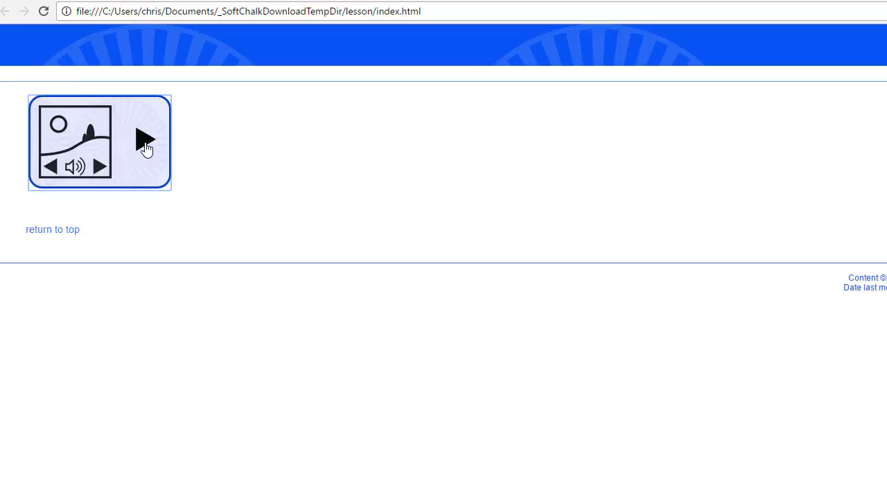
mouse_move(859, 7)
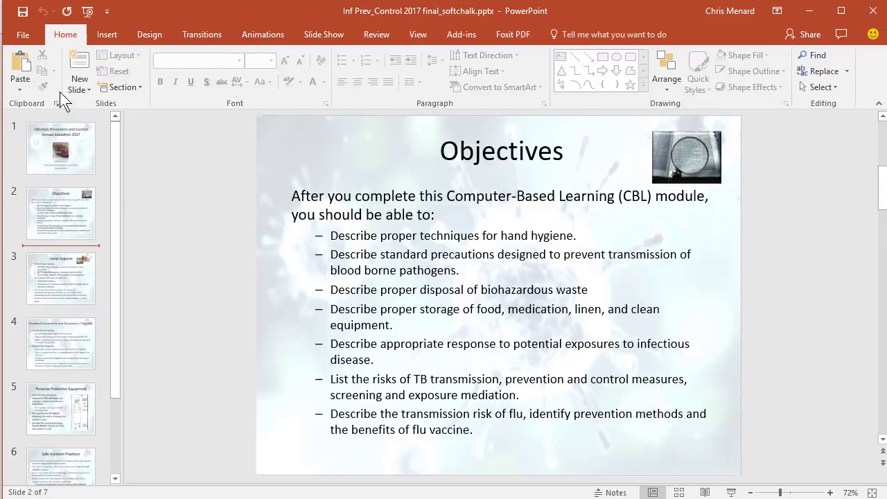
- Show the Export page for the infection-control presentation from Backstage
left_click(22, 33)
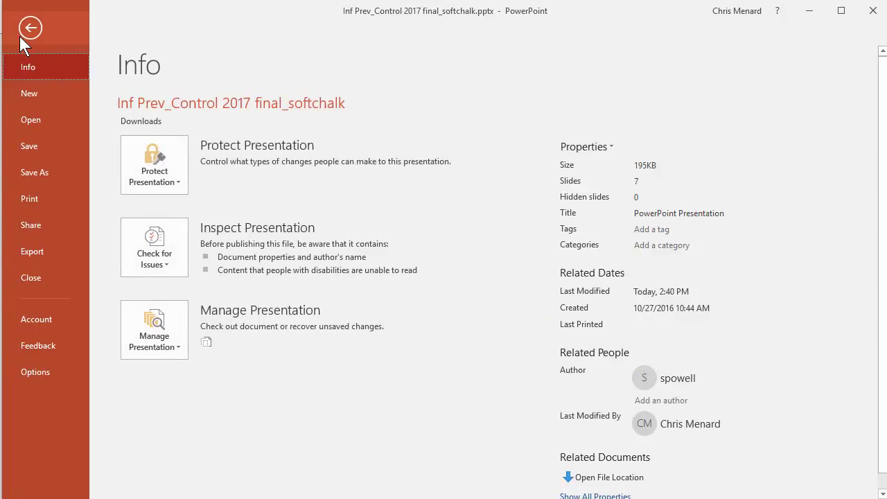
mouse_move(34, 41)
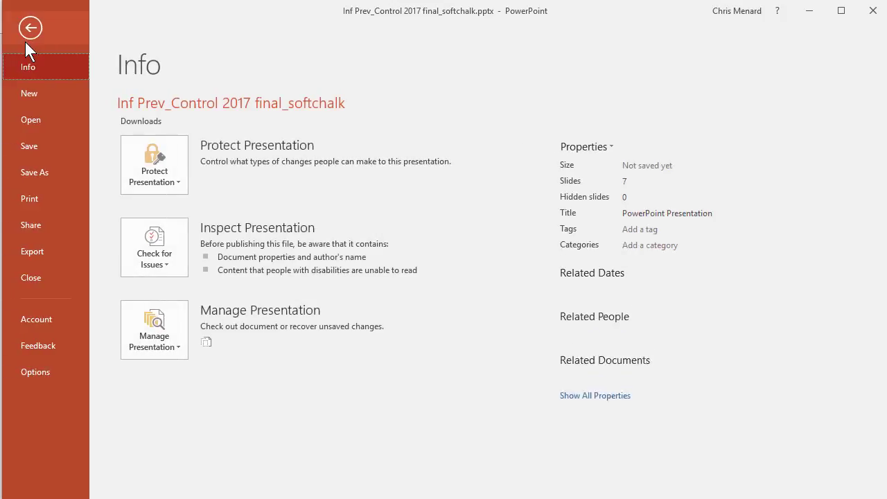
left_click(32, 250)
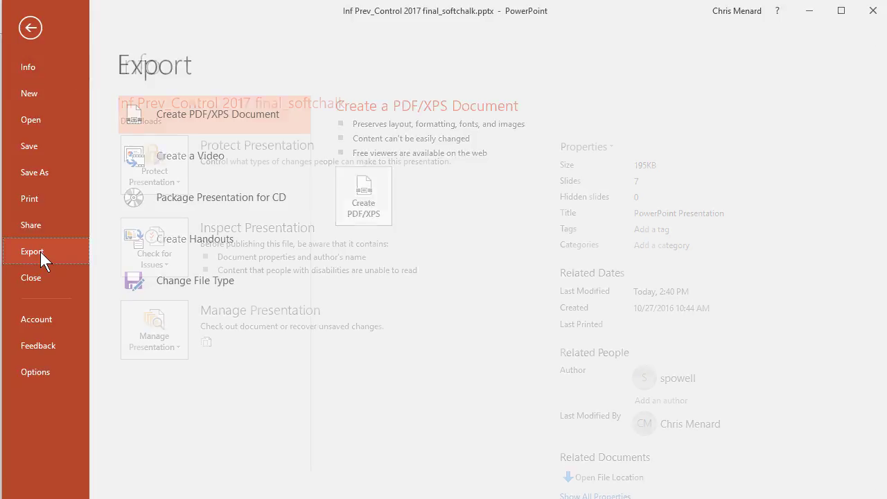
- Choose Create Handouts to put slides and notes into a Word document
left_click(194, 238)
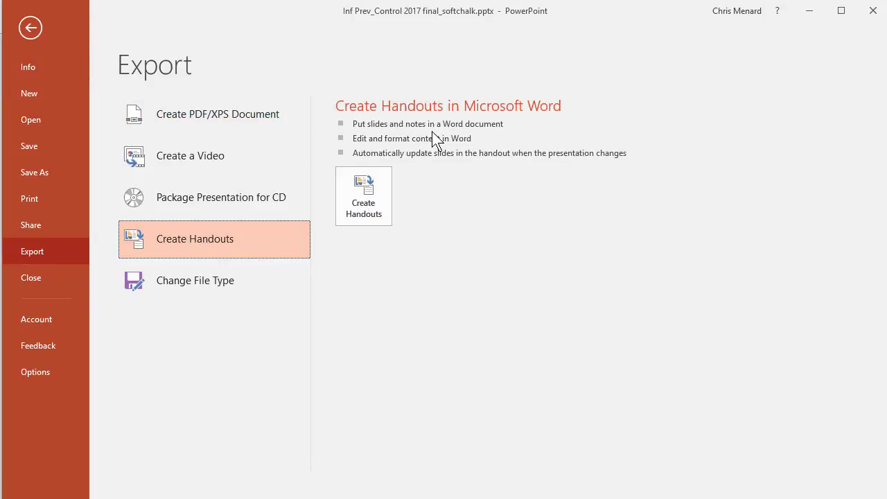
mouse_move(485, 132)
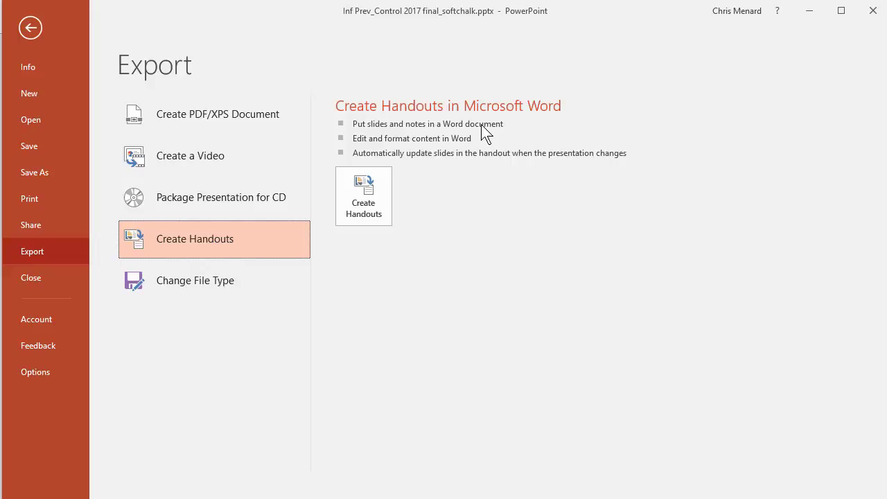
mouse_move(474, 142)
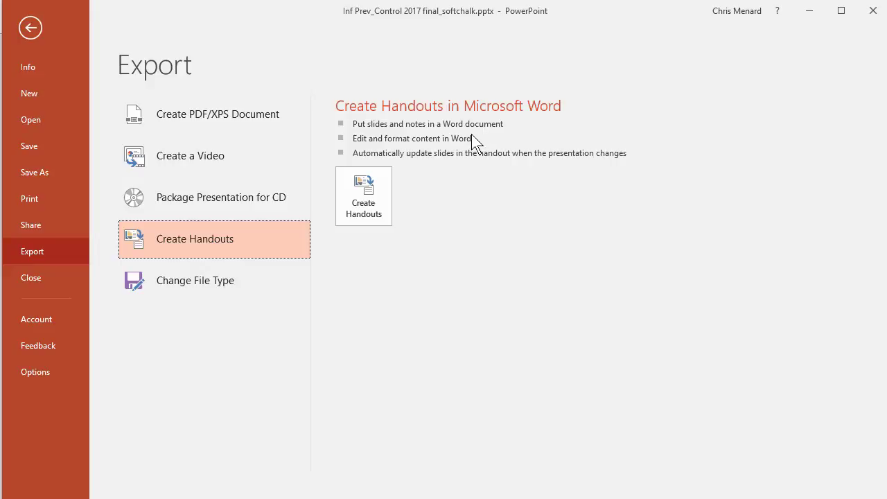
mouse_move(364, 208)
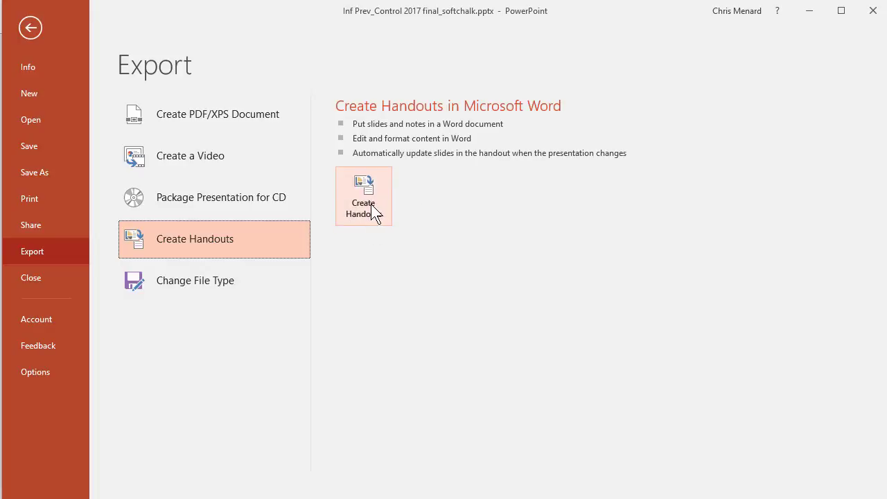